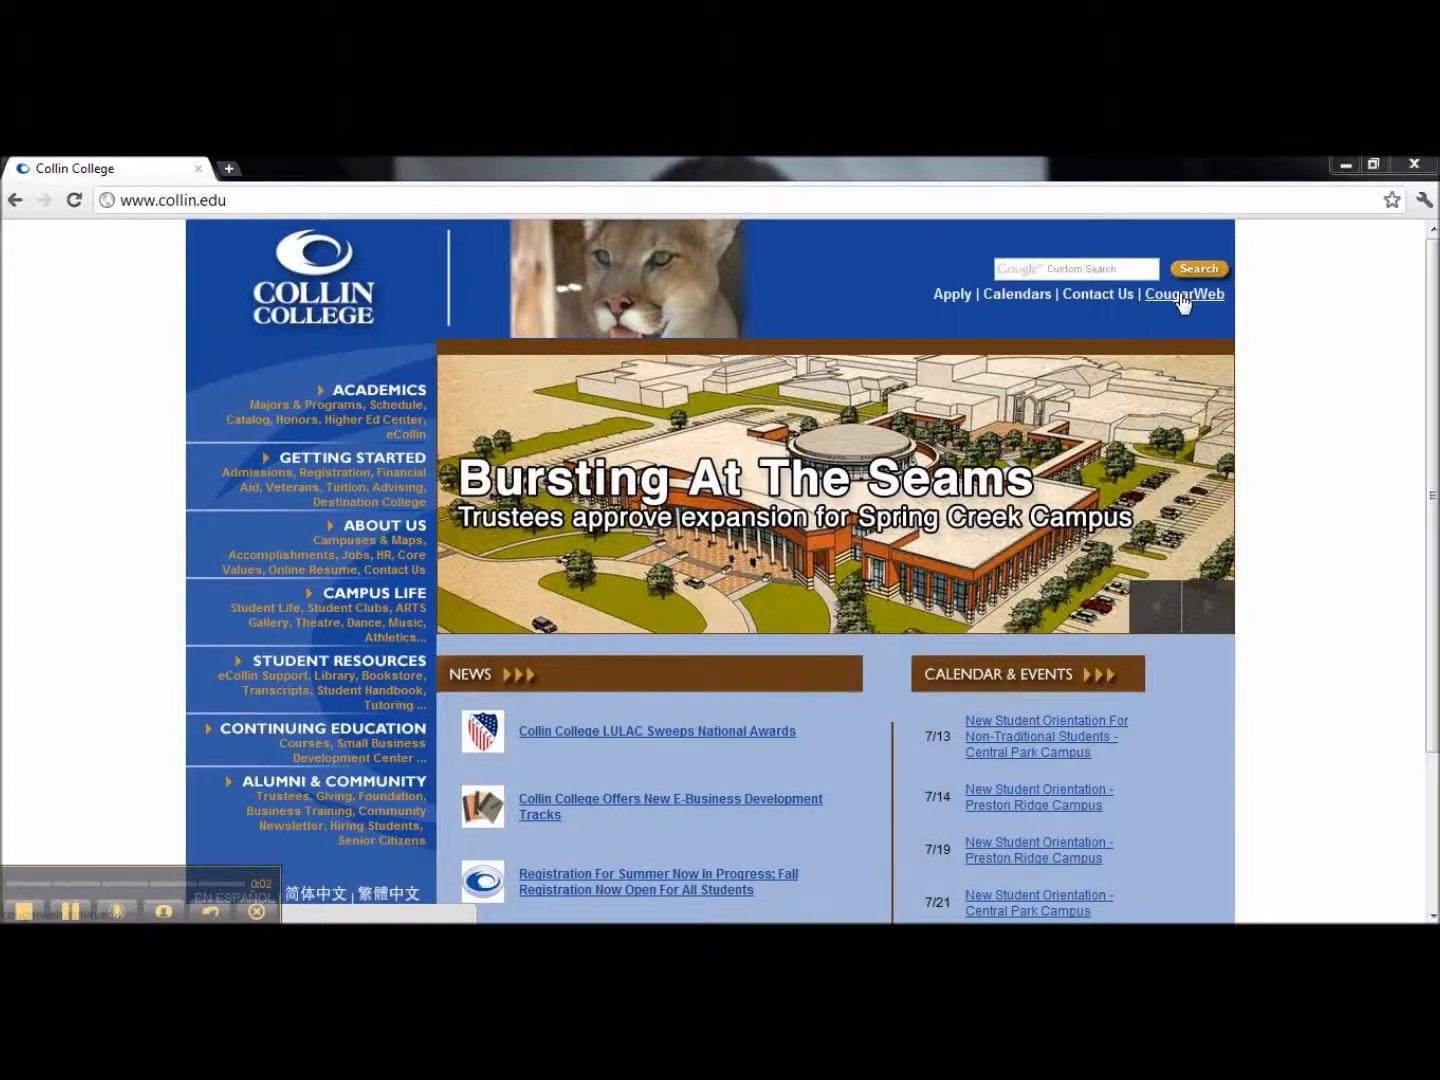
Log into CougarWeb as EAHarris and bring up the portal's Library section
click(1184, 294)
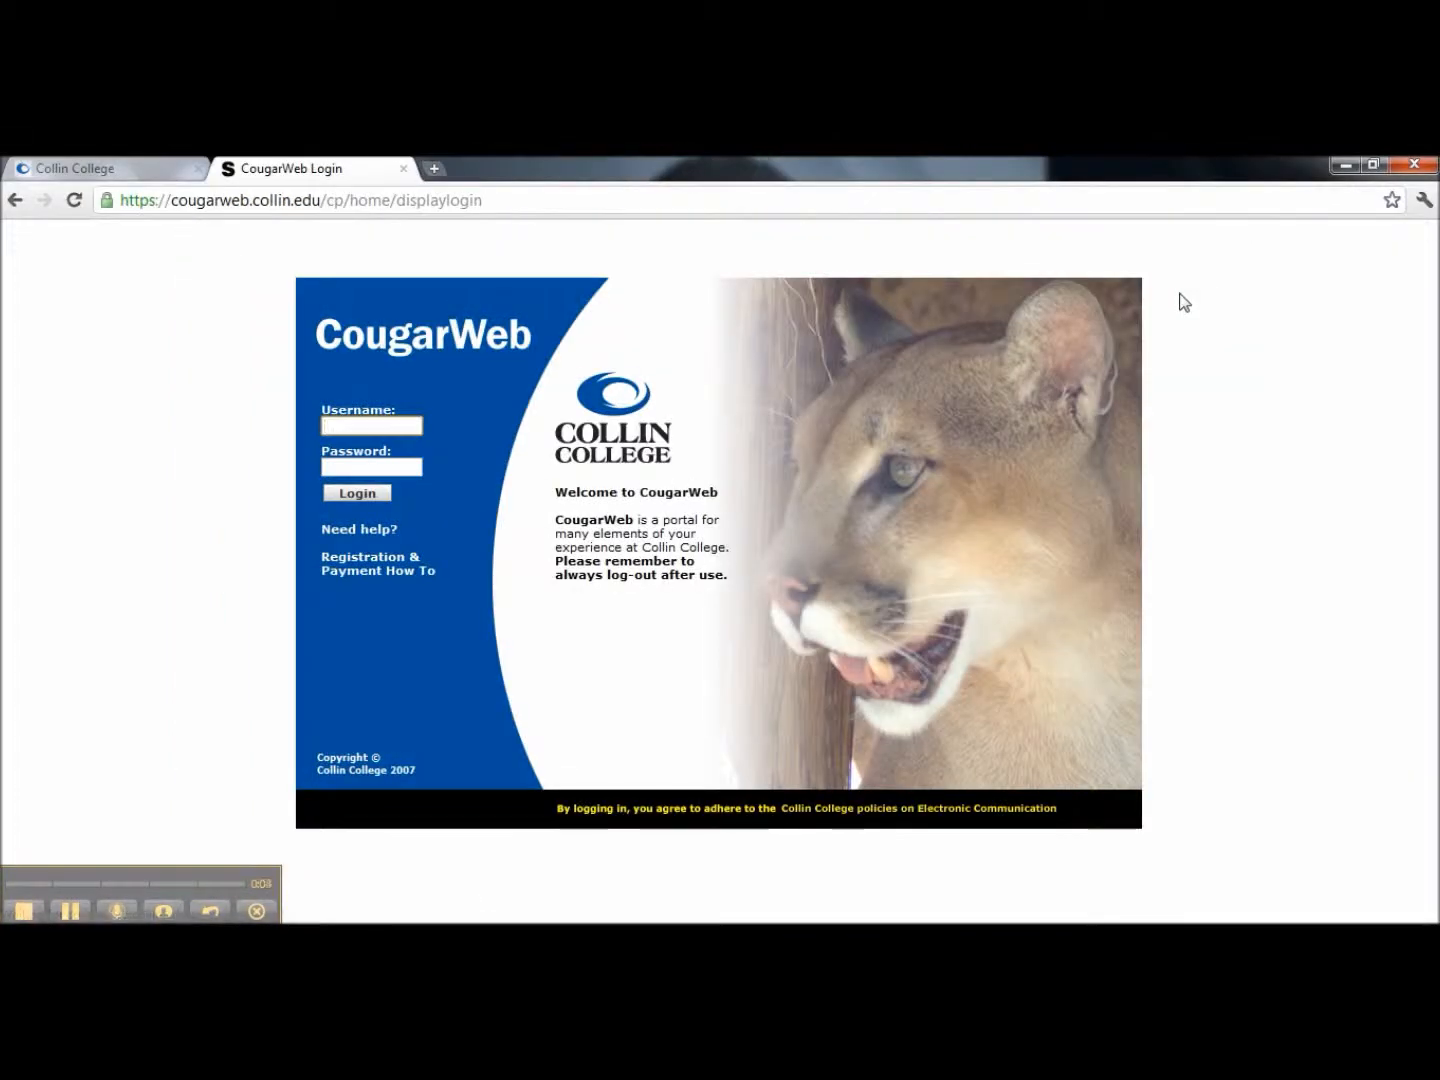
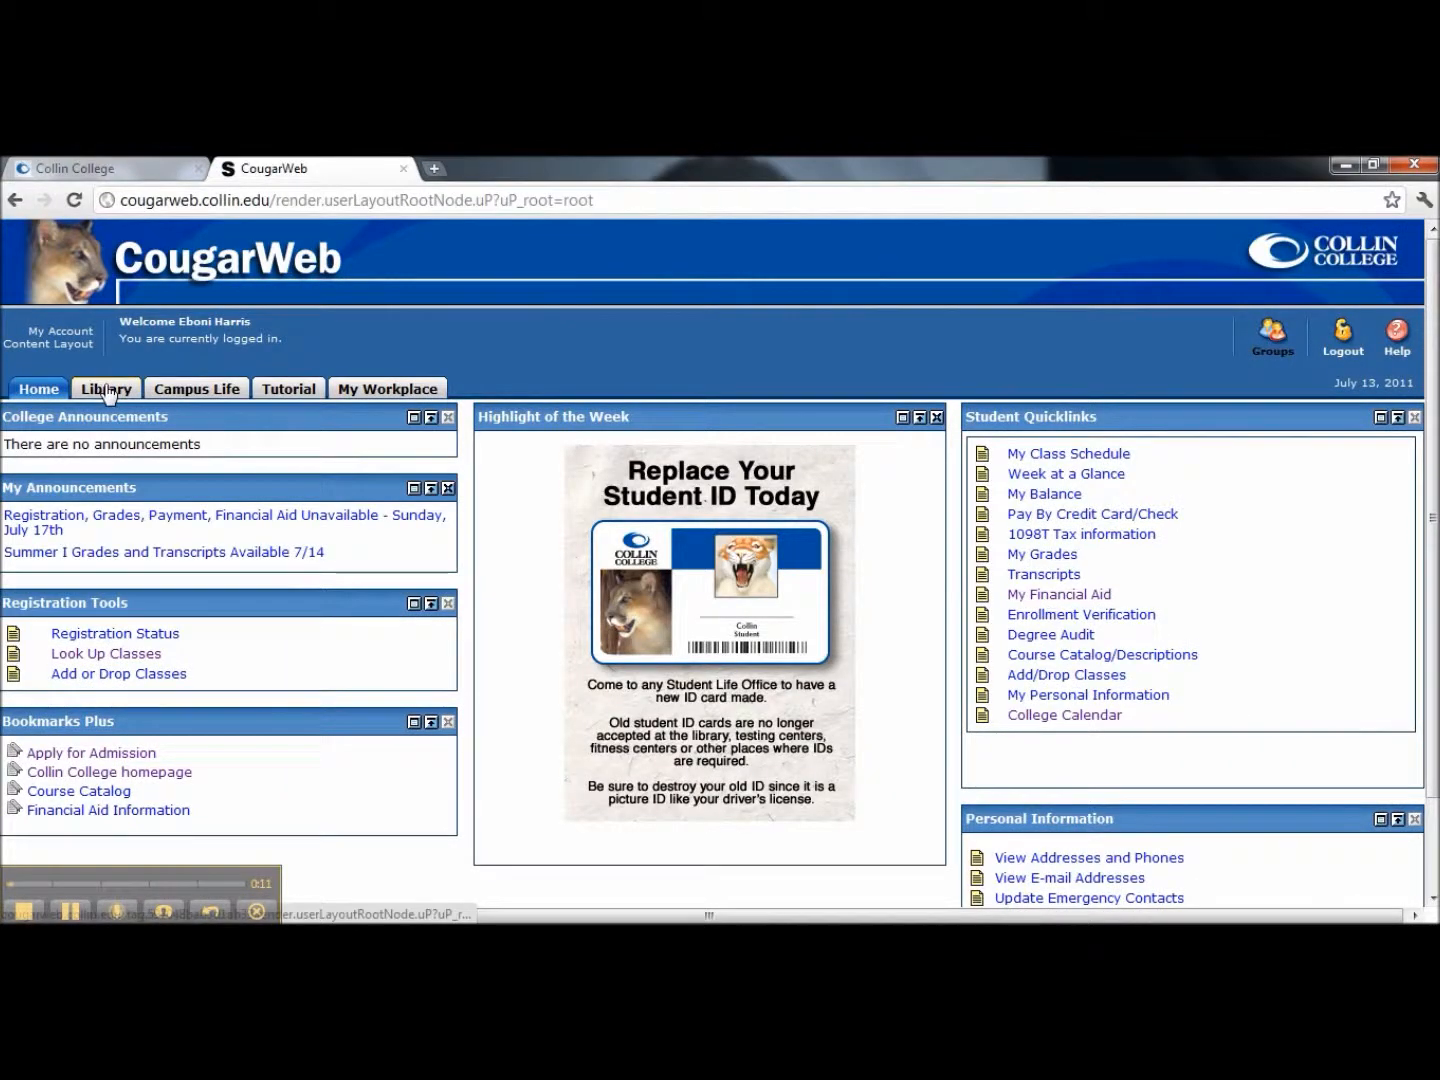
click(104, 388)
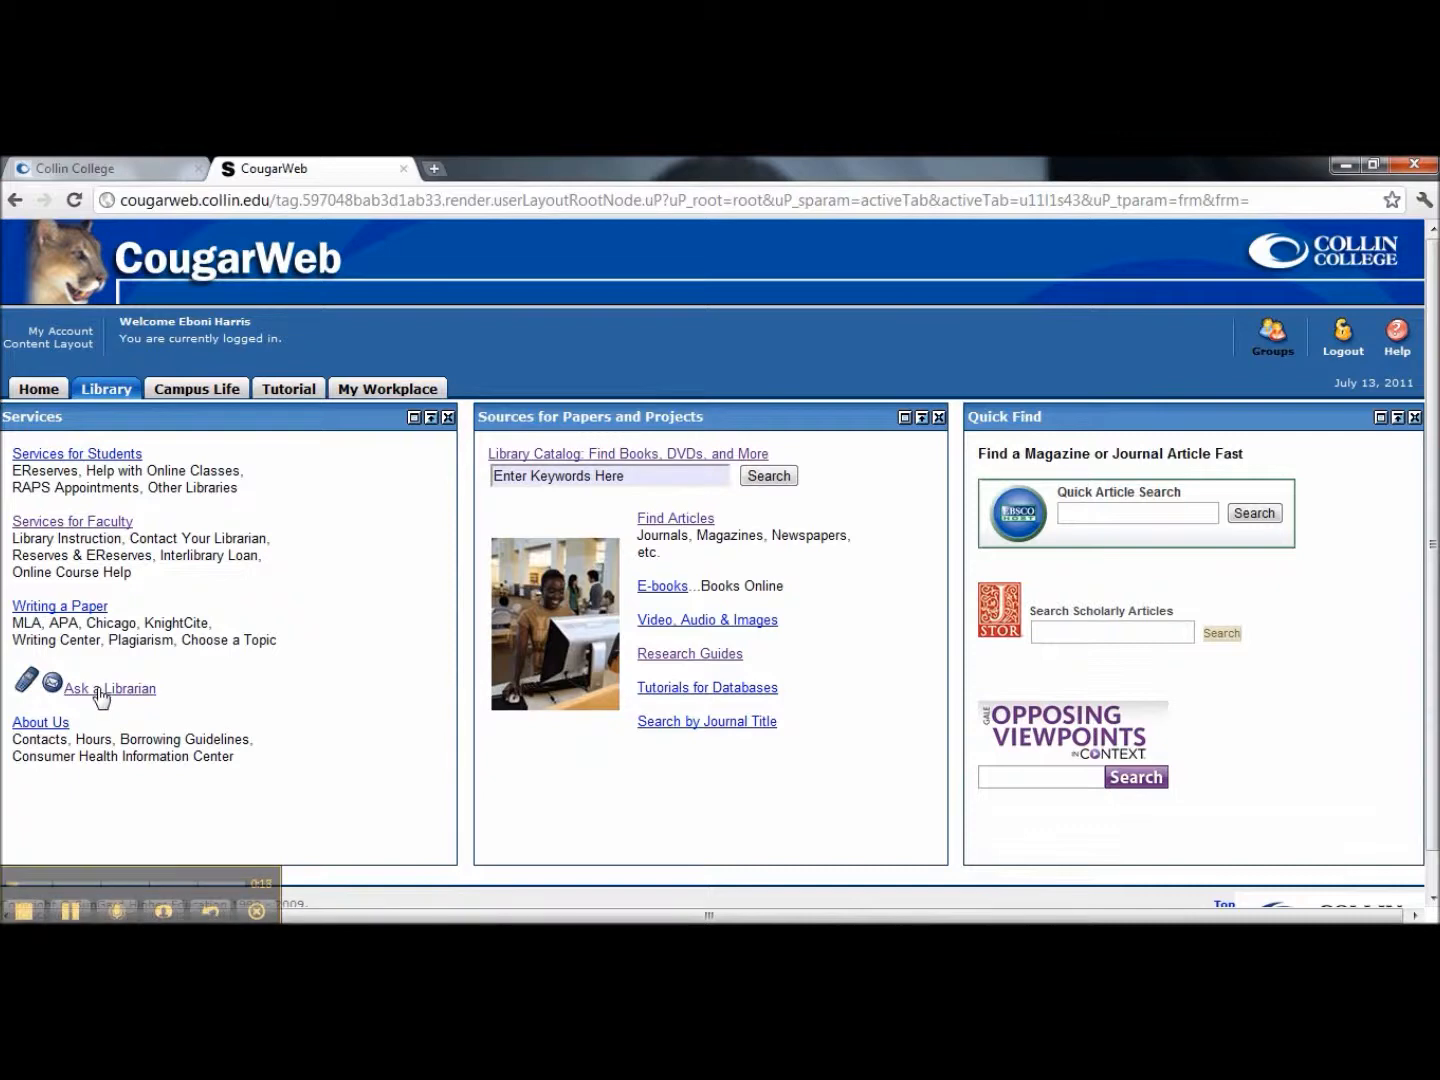
Open the Ask a Librarian email form and choose Central Park Campus with Student affiliation
click(110, 688)
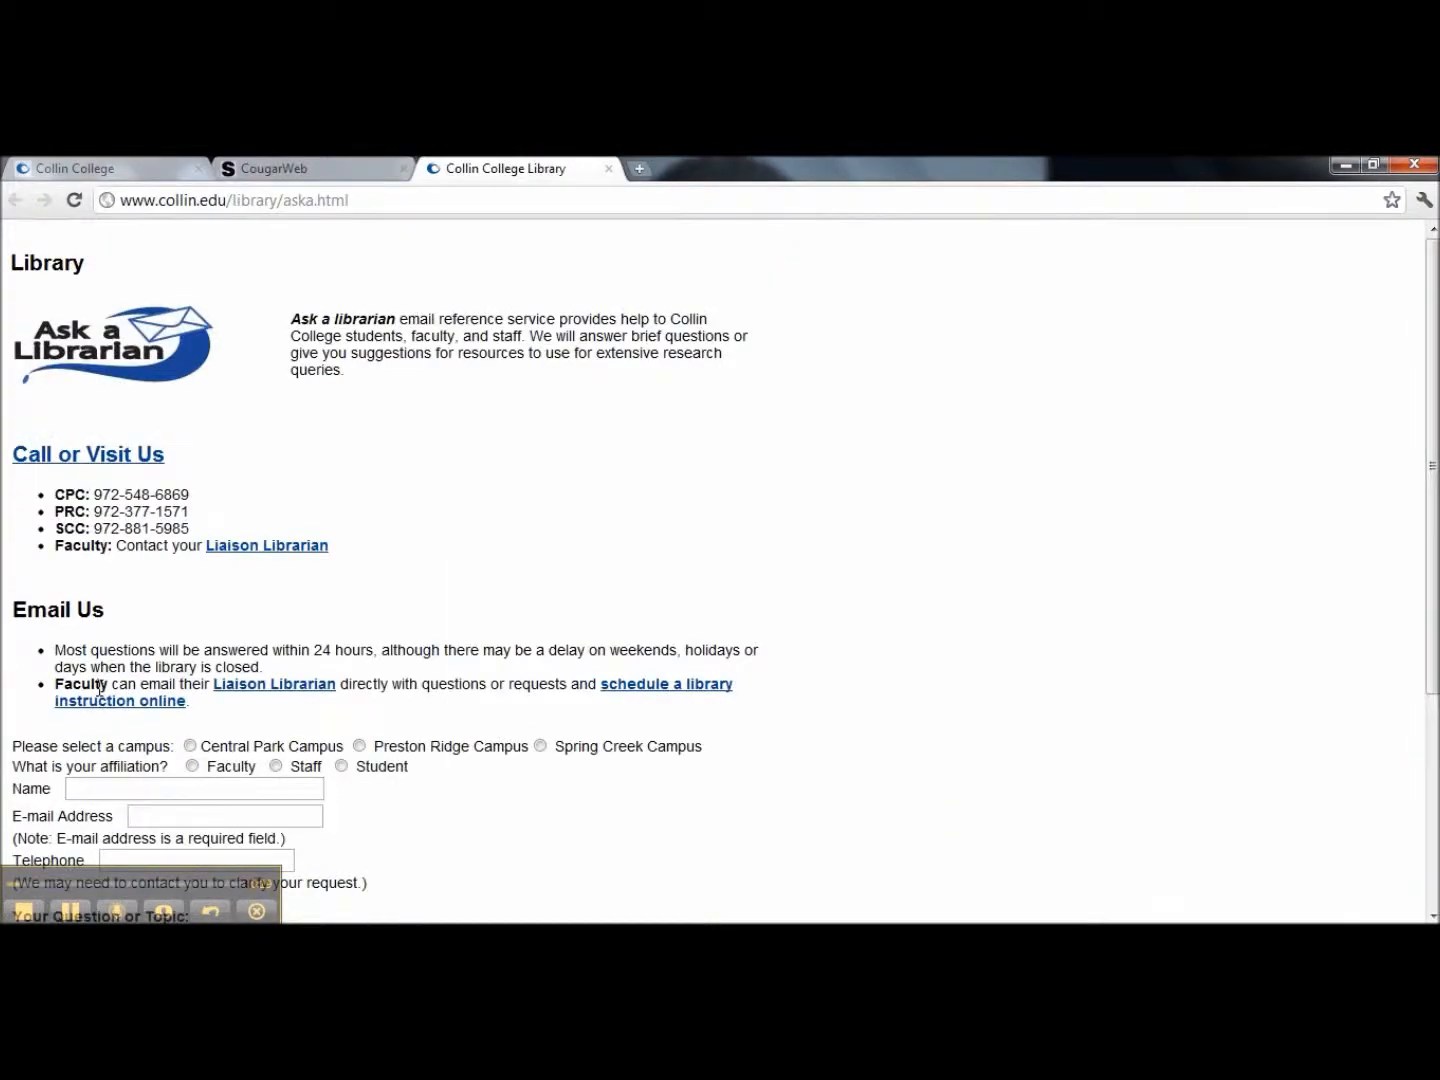
mouse_move(360, 428)
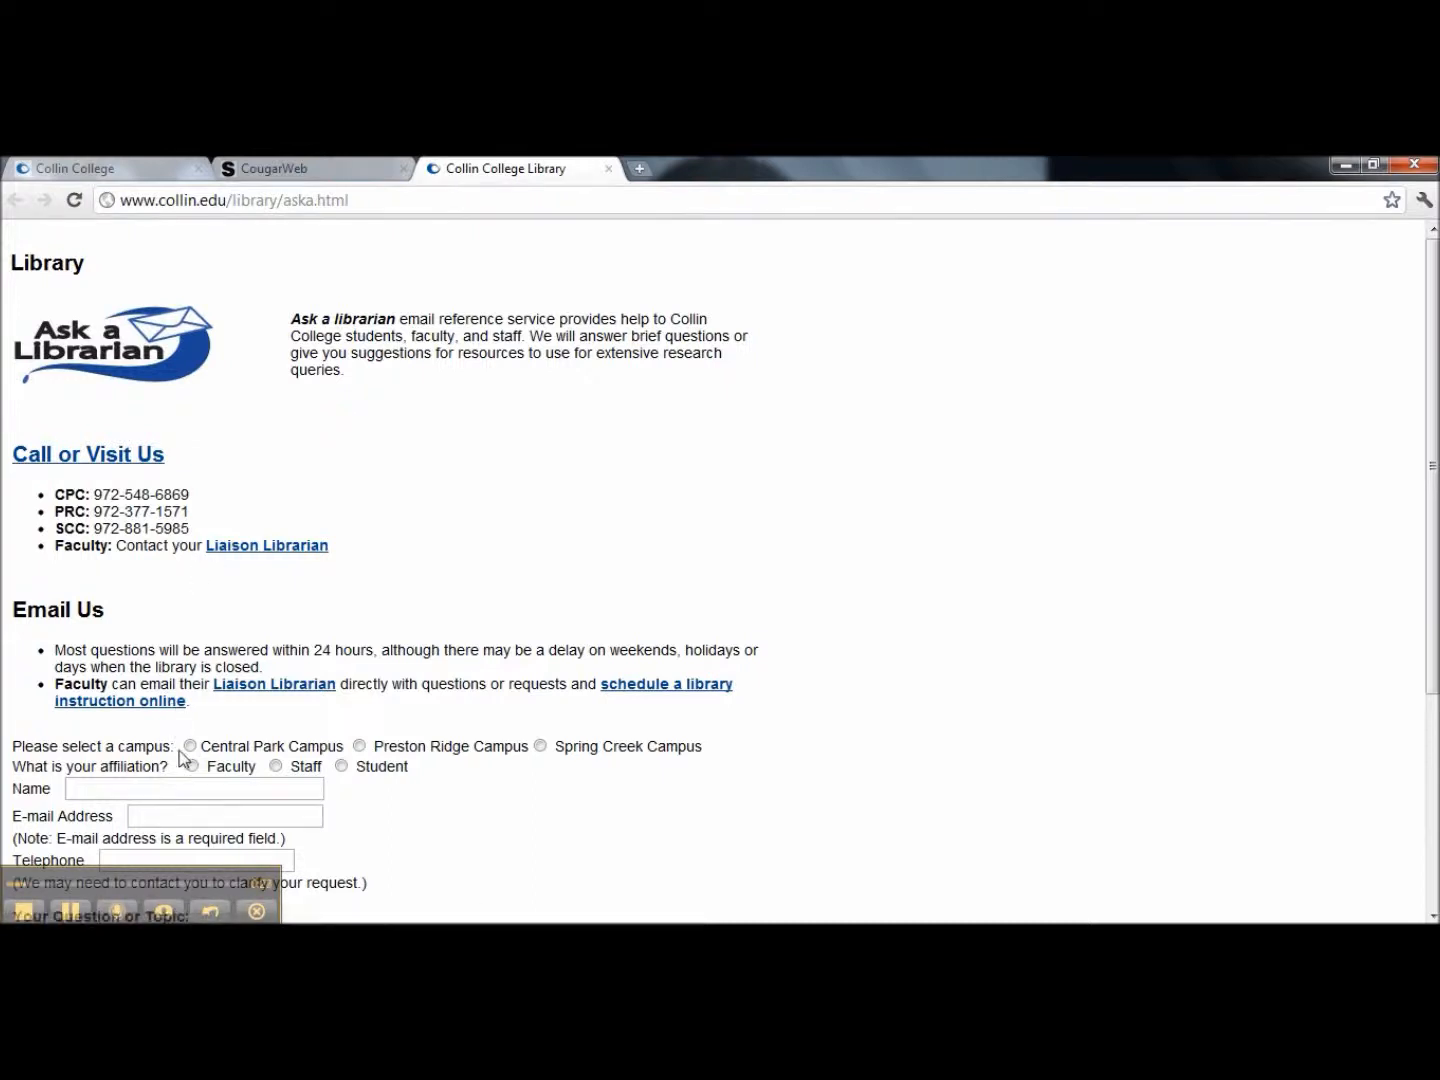
click(188, 746)
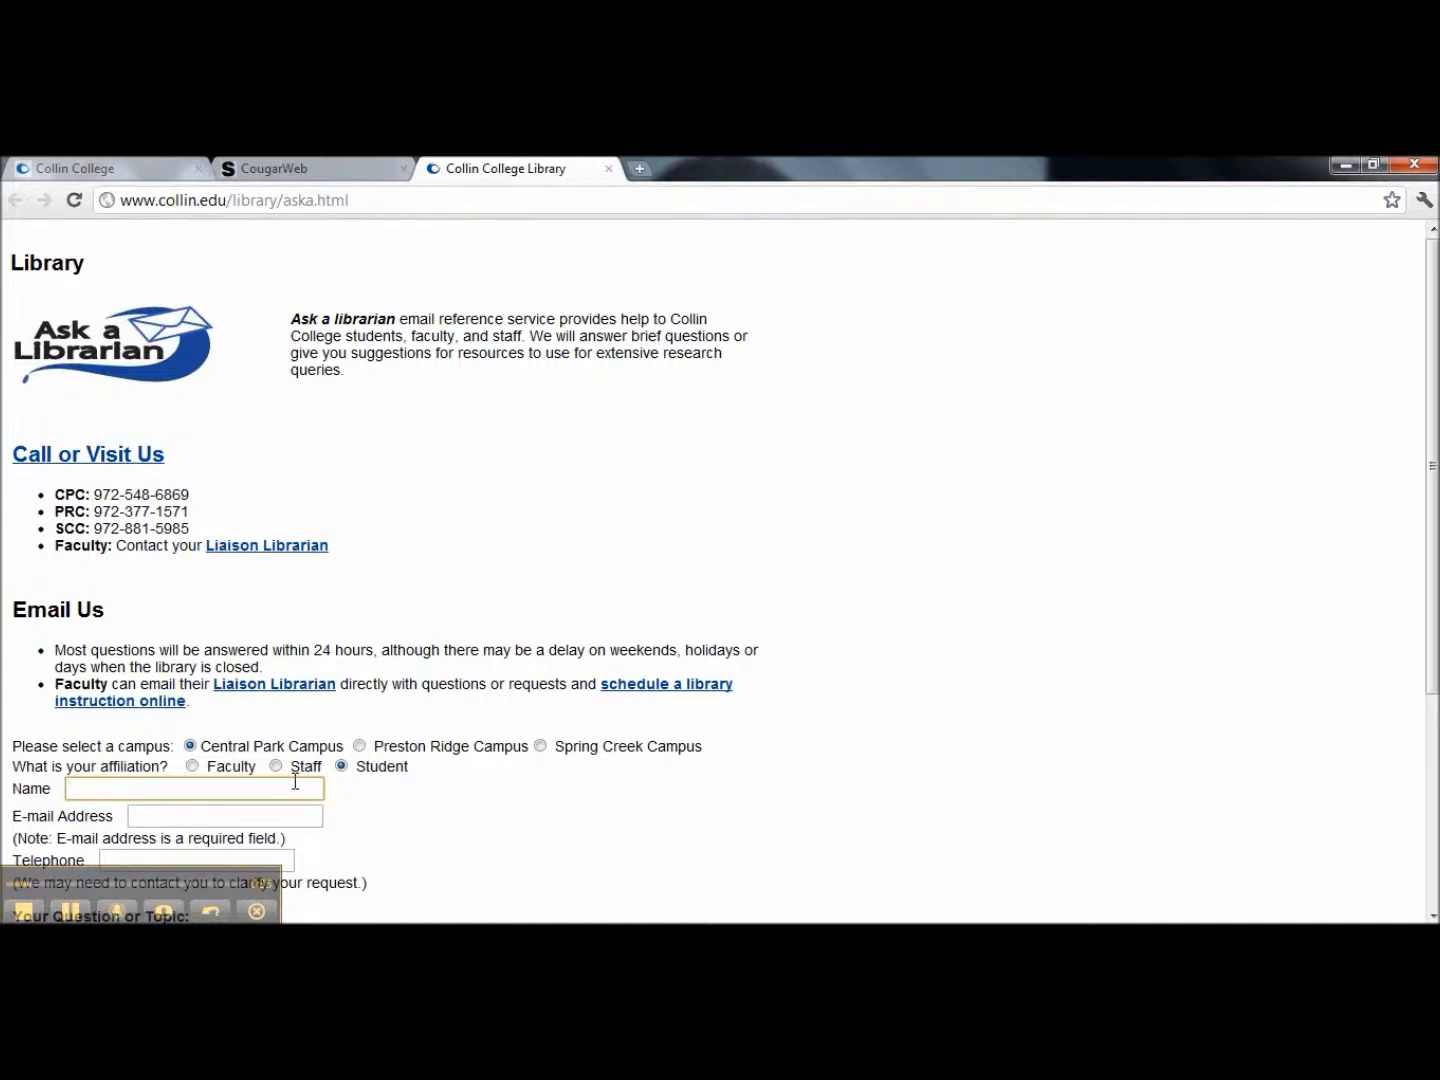
click(192, 788)
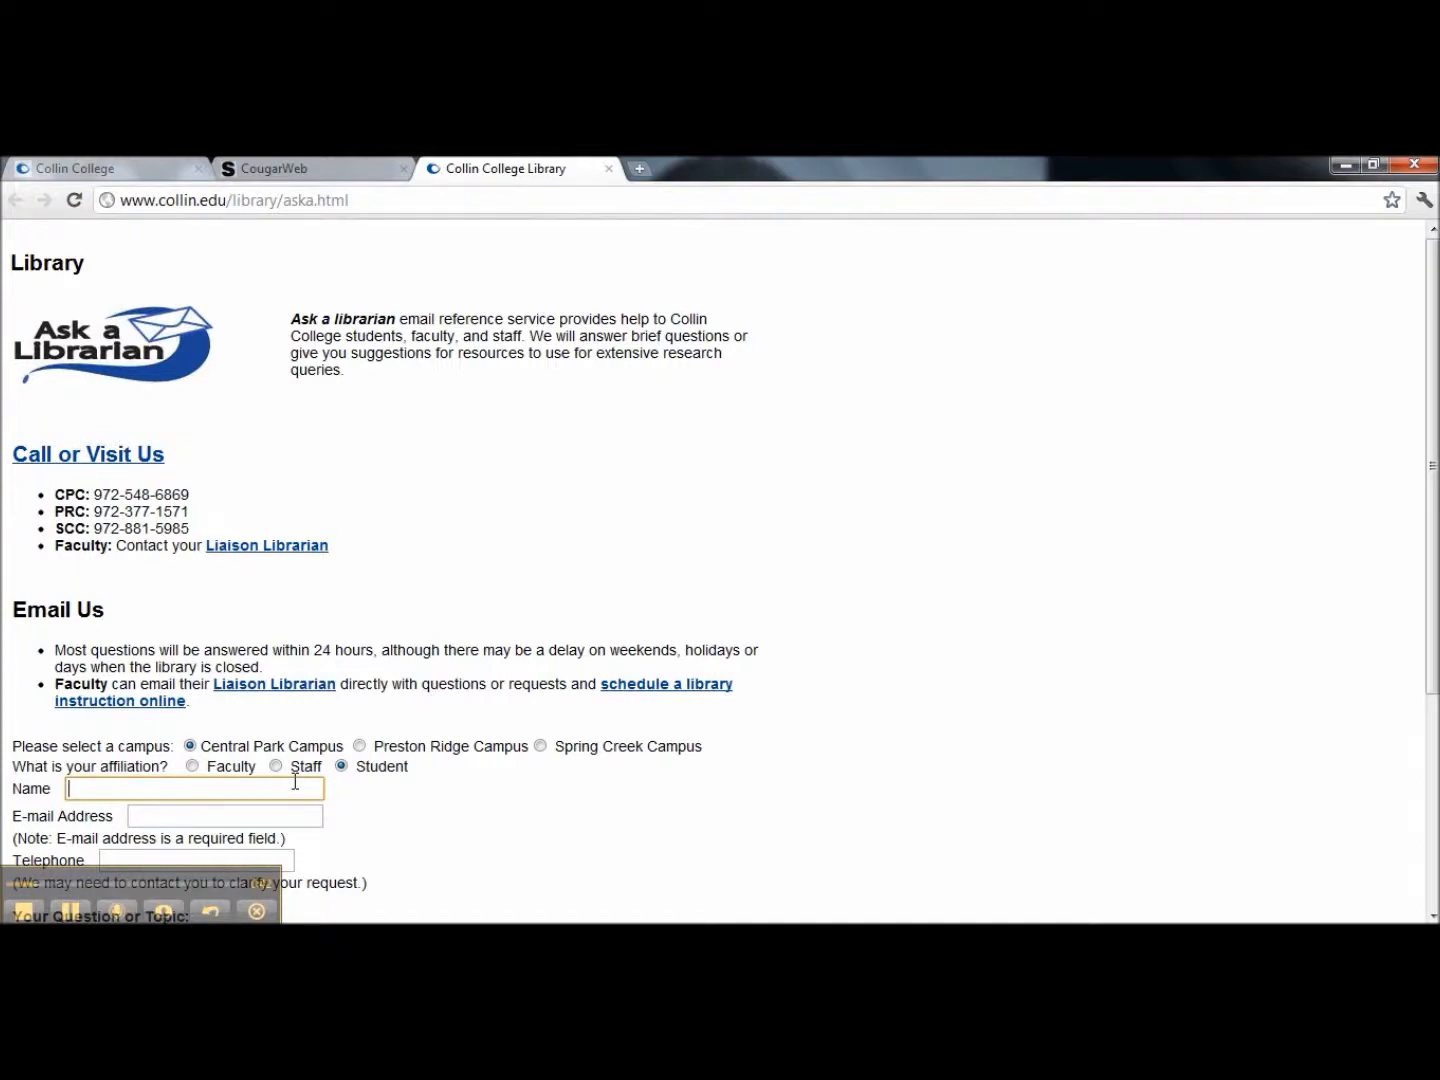
Enter name 'Legolas Greenleaf', a 'silvan' e-mail address and a telephone number starting 55
text(Legolas Greenleaf)
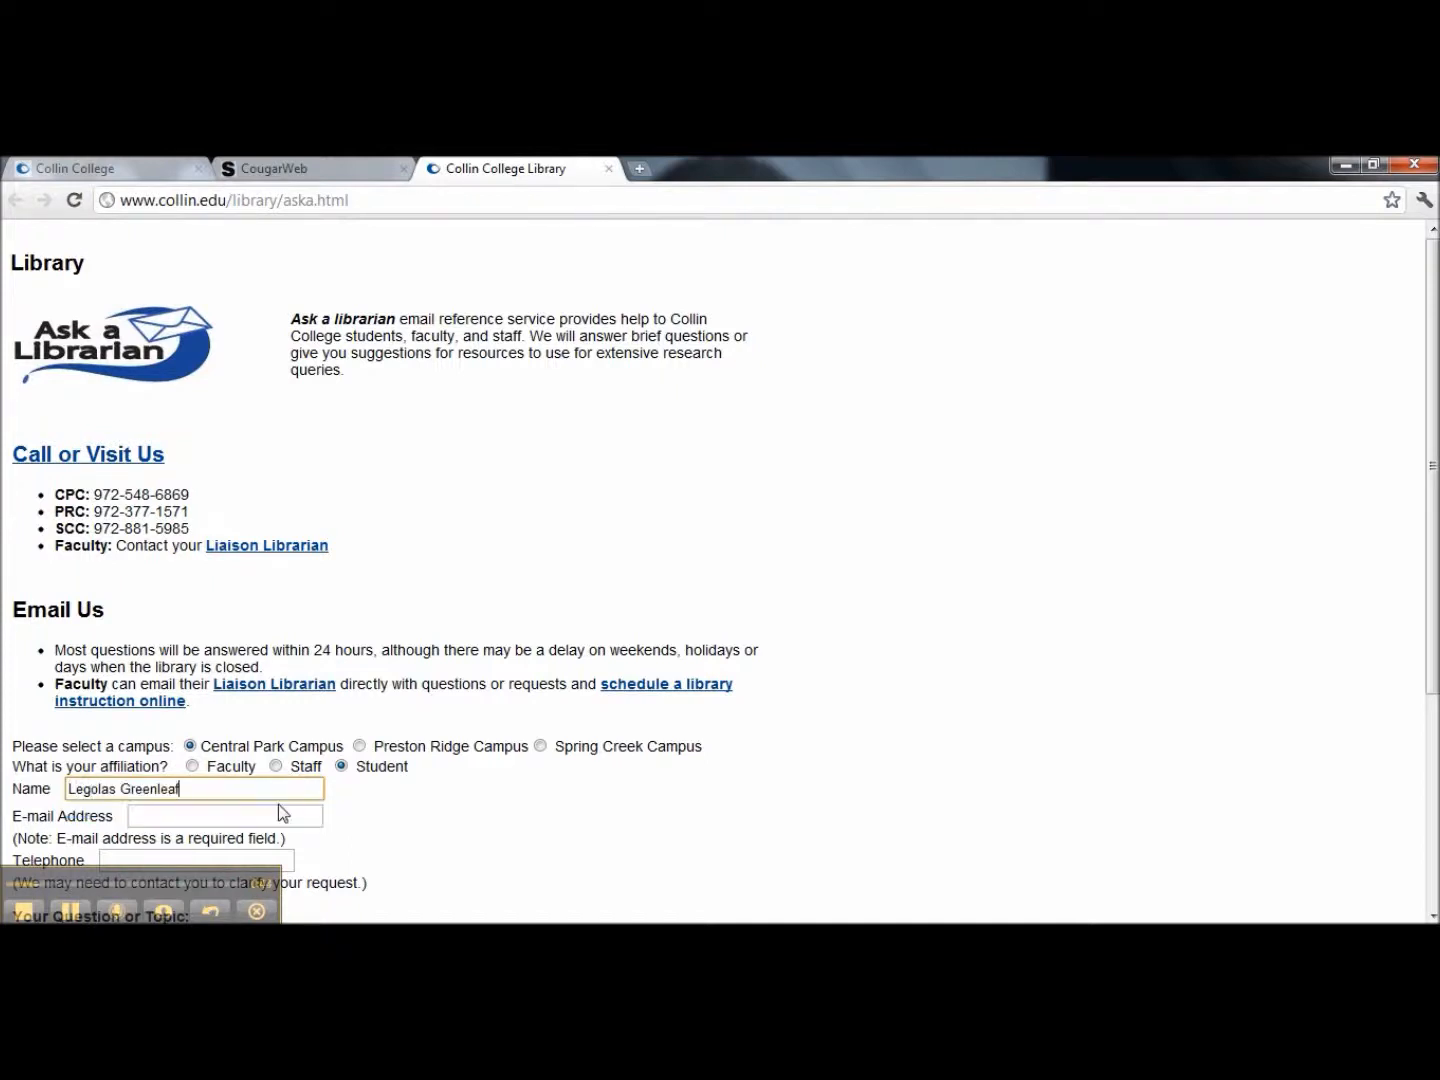
text(silvanprince@middleearth.com)
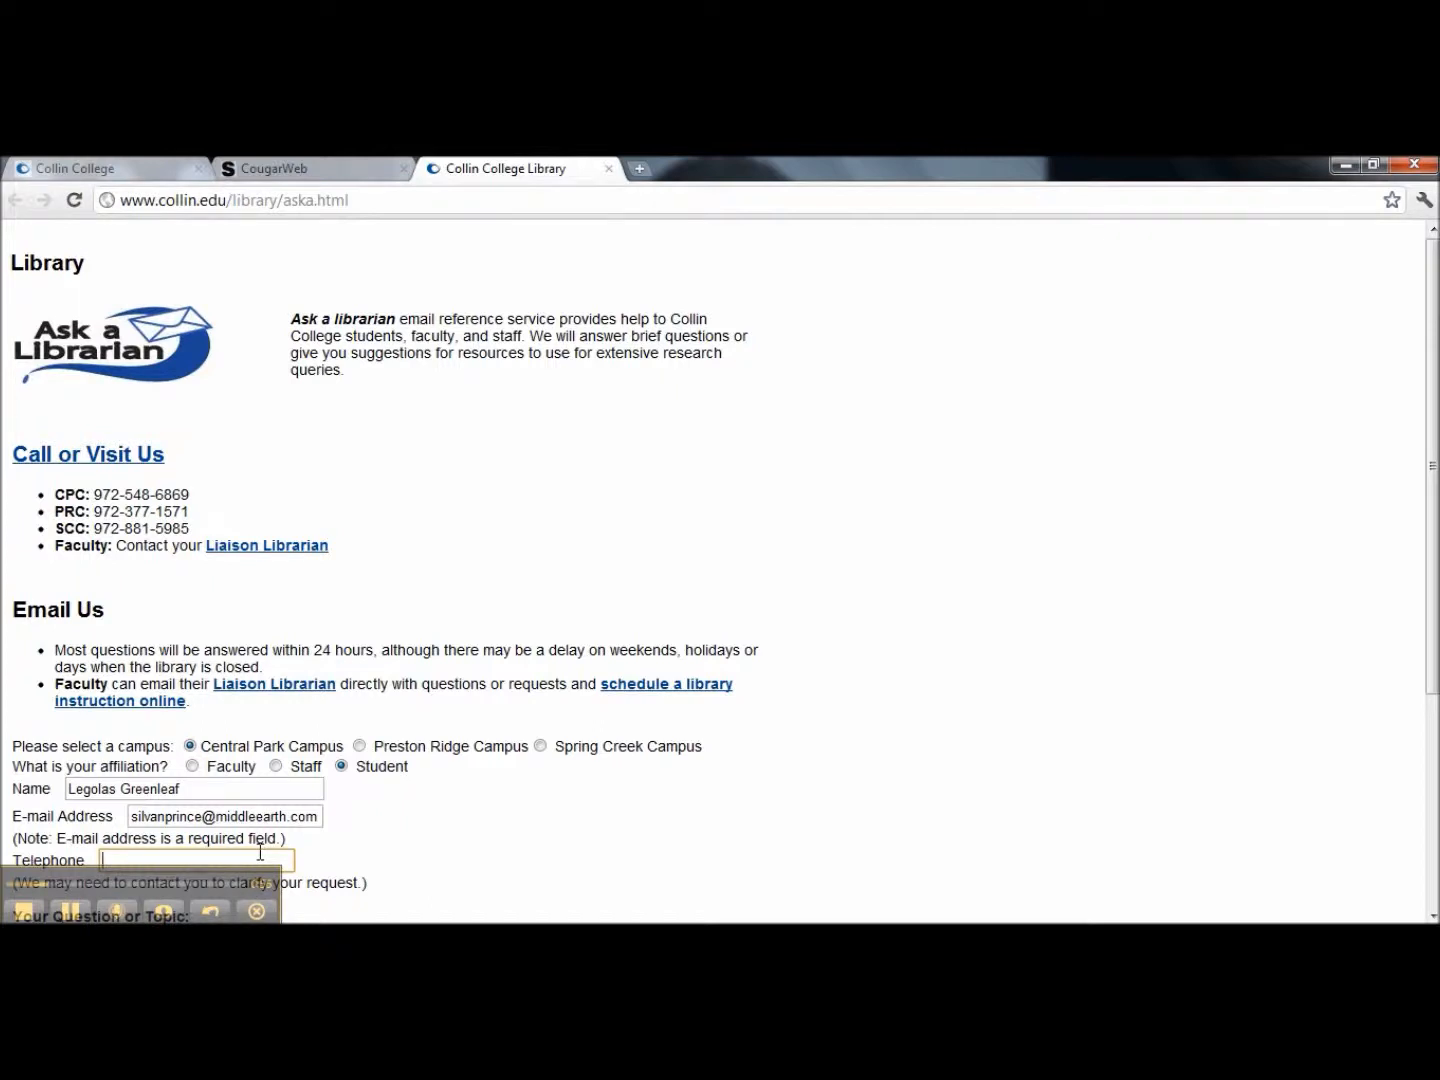
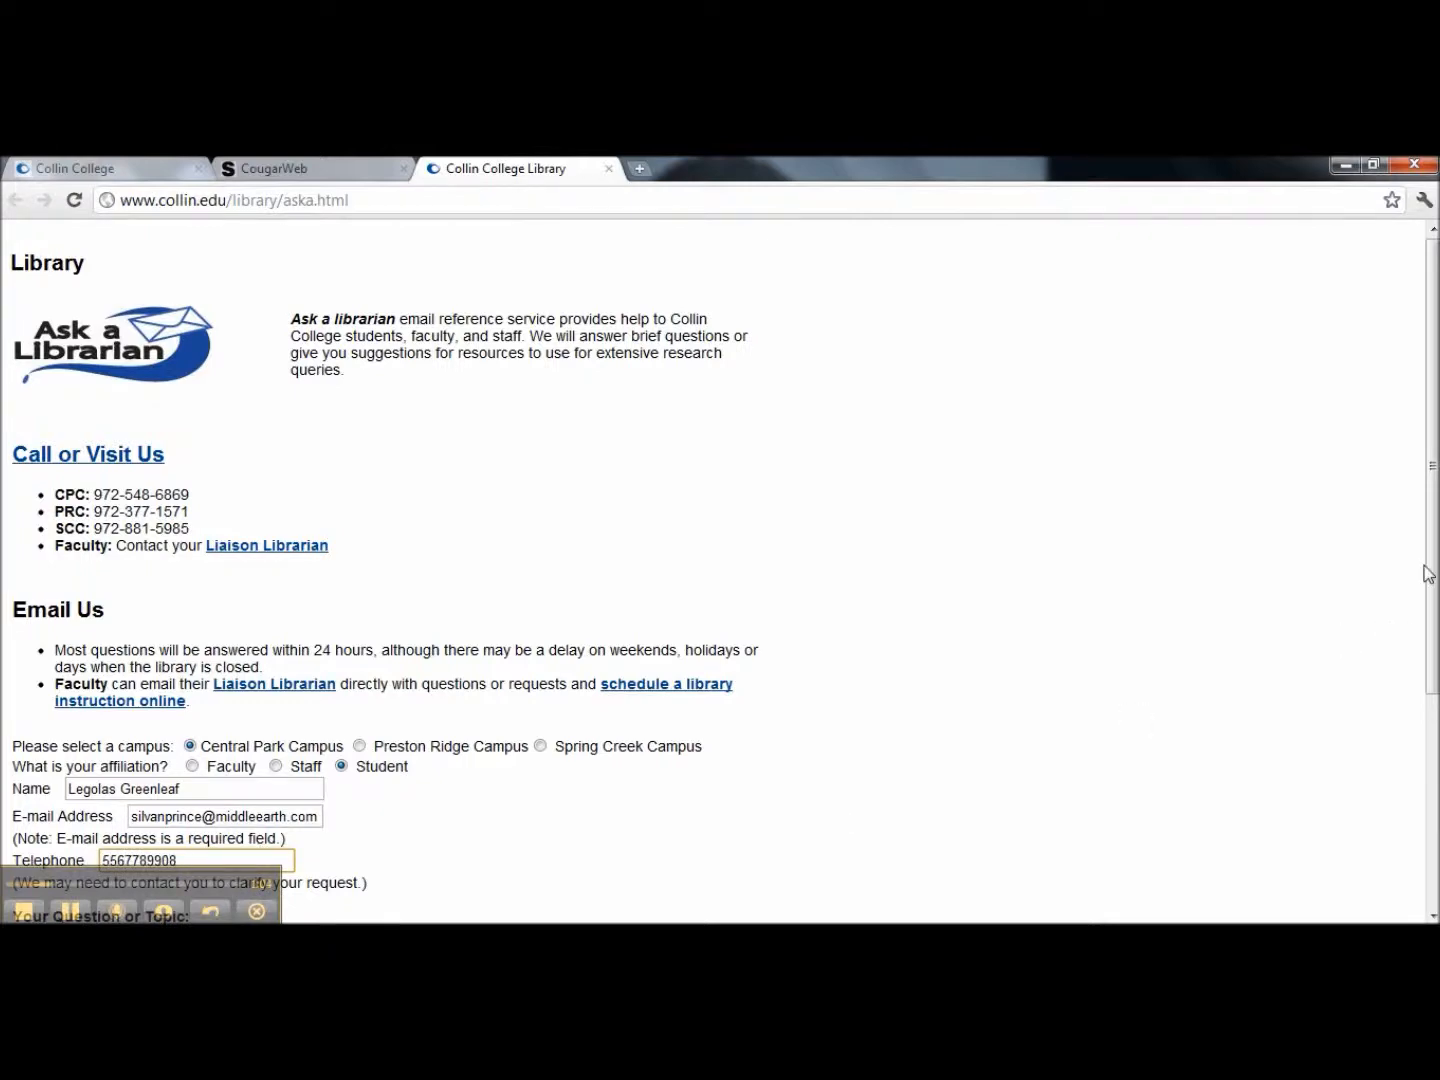
scroll(down, 3)
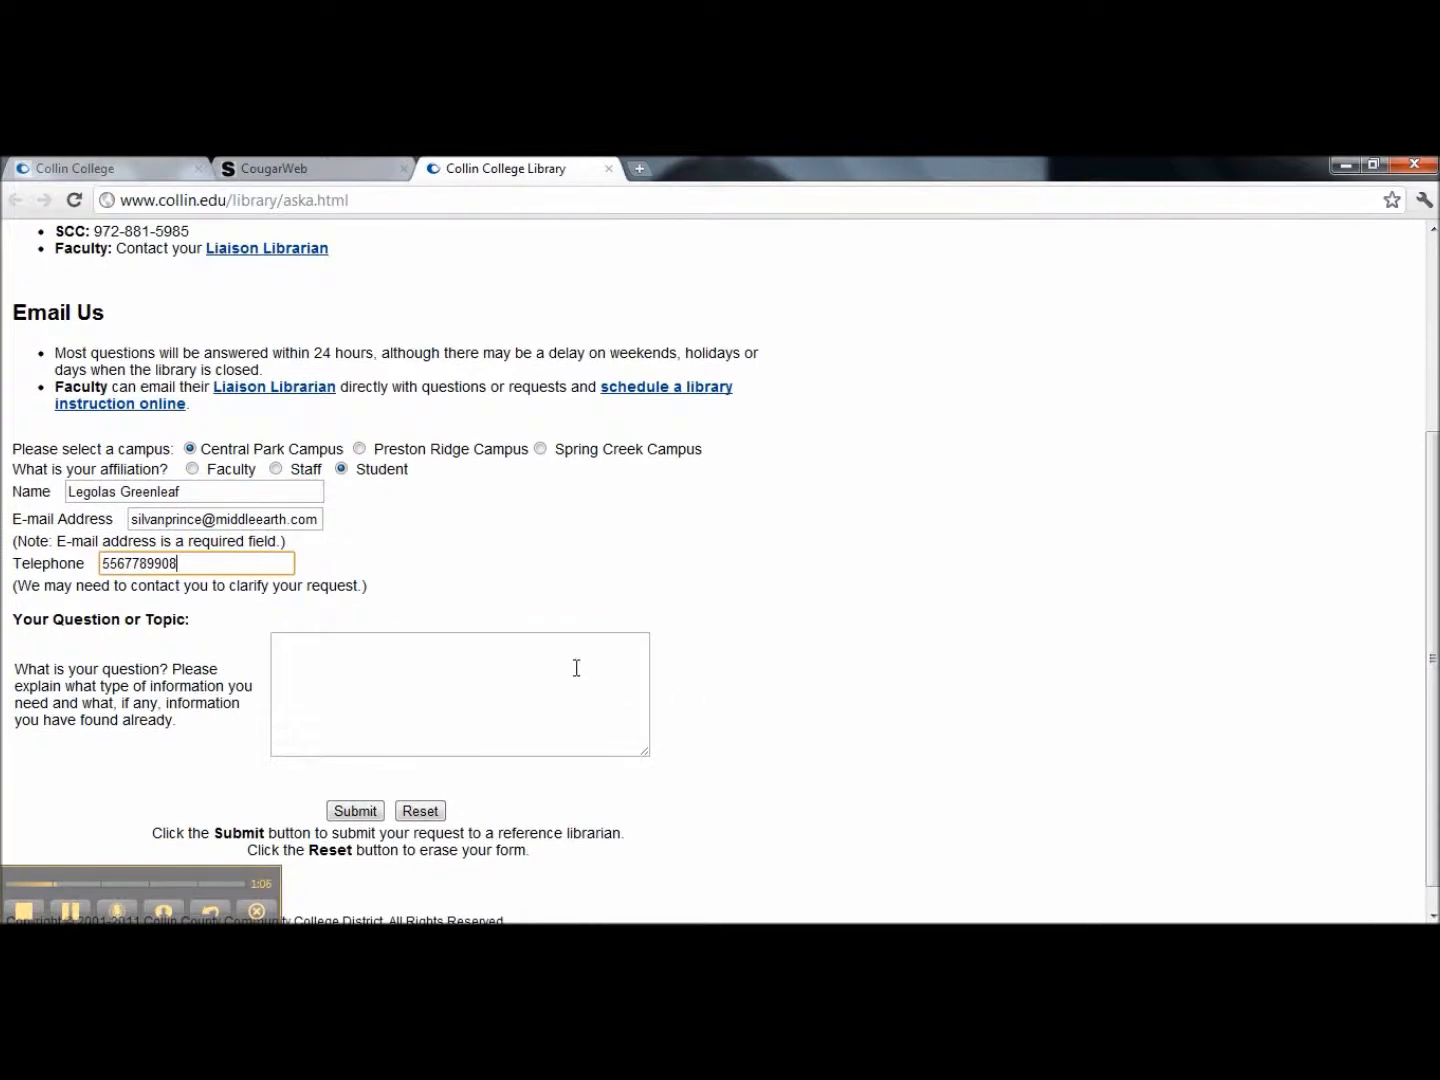
Write the question requesting modern documentation proving elves are better than dwarves, at least 5 sources
text(modern documentation that proves elves are better than dwarves, and I need at least 5 sources.  My paper has to be 3 pages long and is due in two weeks.  I would like to use books and articles and will even except some videos, and I do not know how to use the databases or the catalog.)
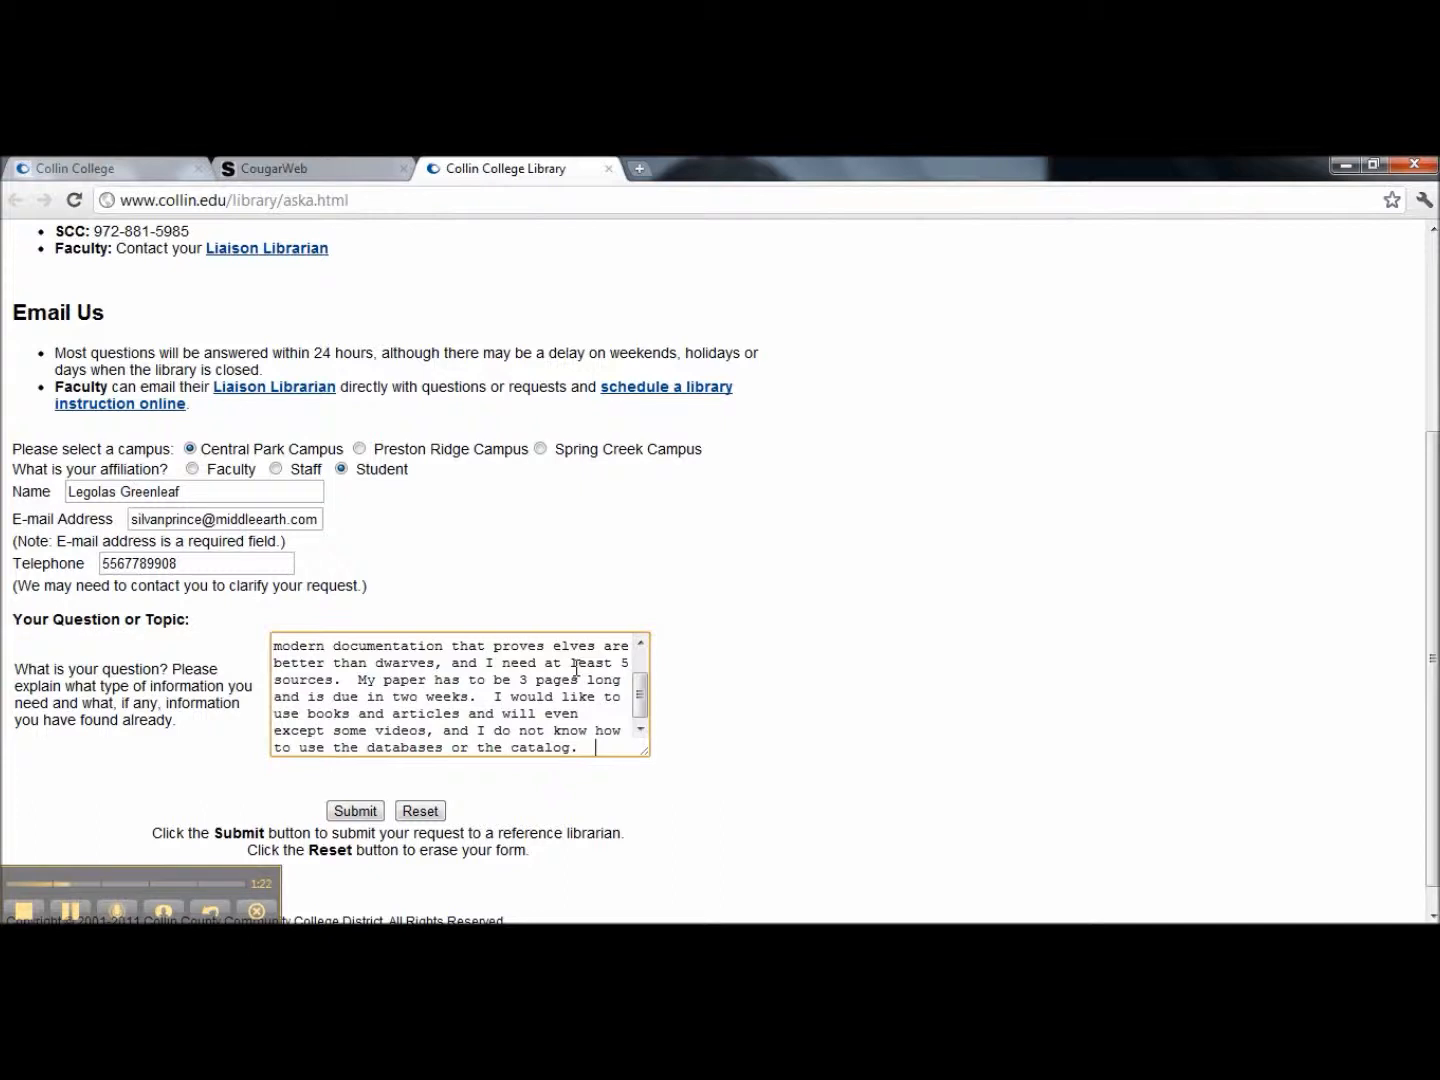
mouse_move(444, 600)
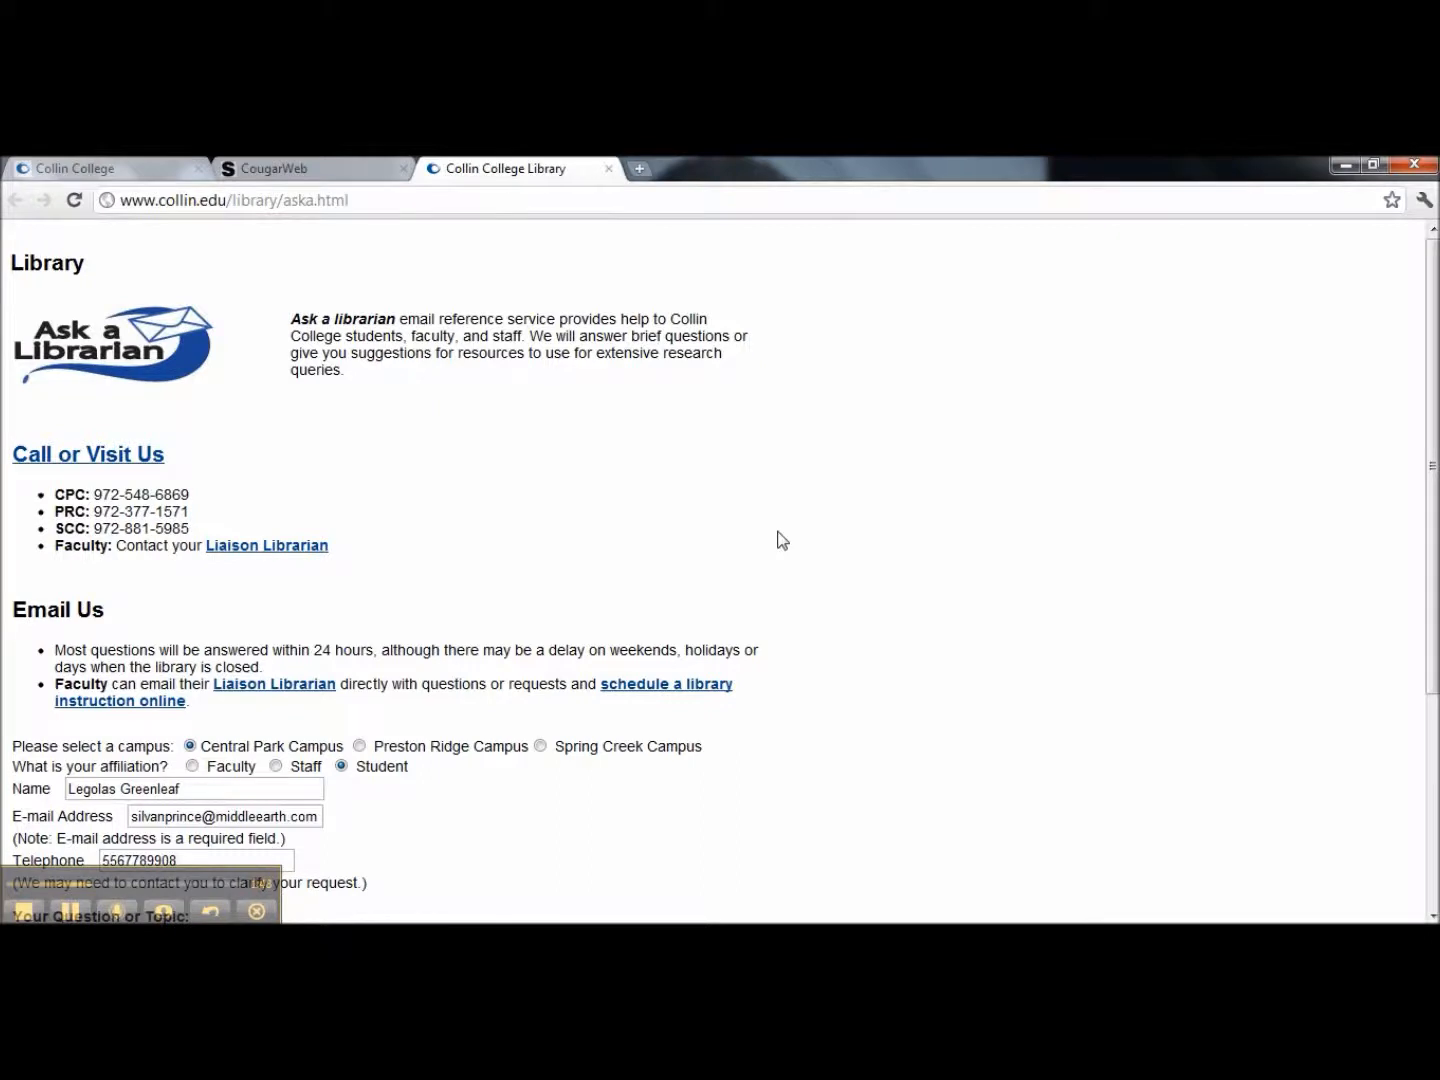
mouse_move(344, 566)
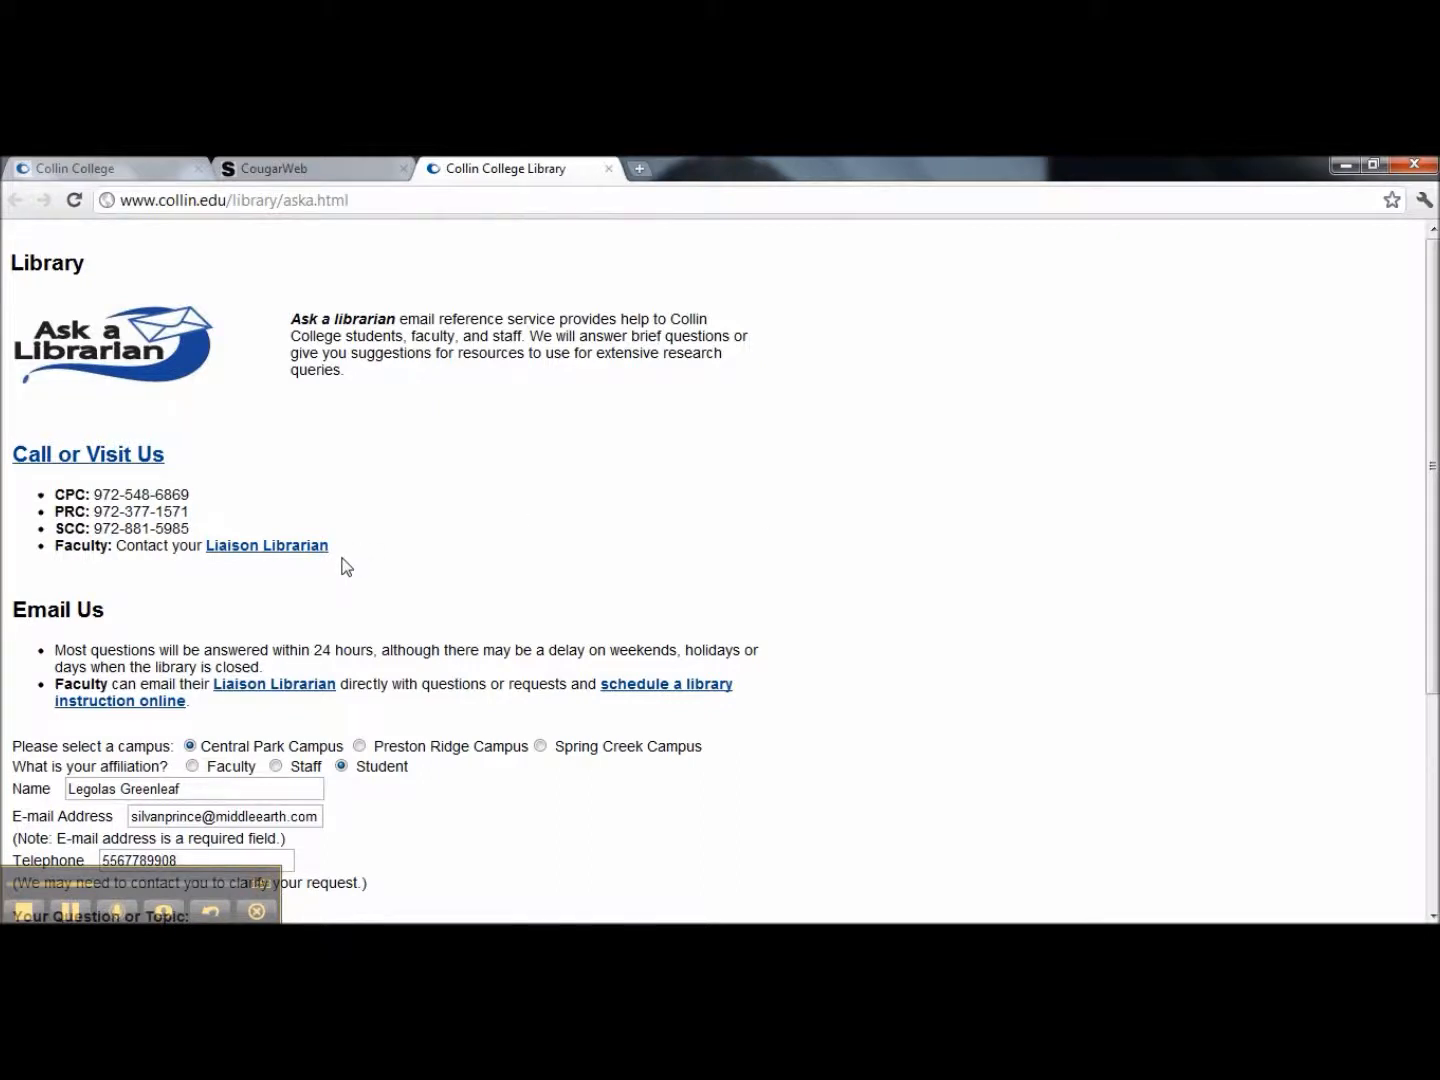